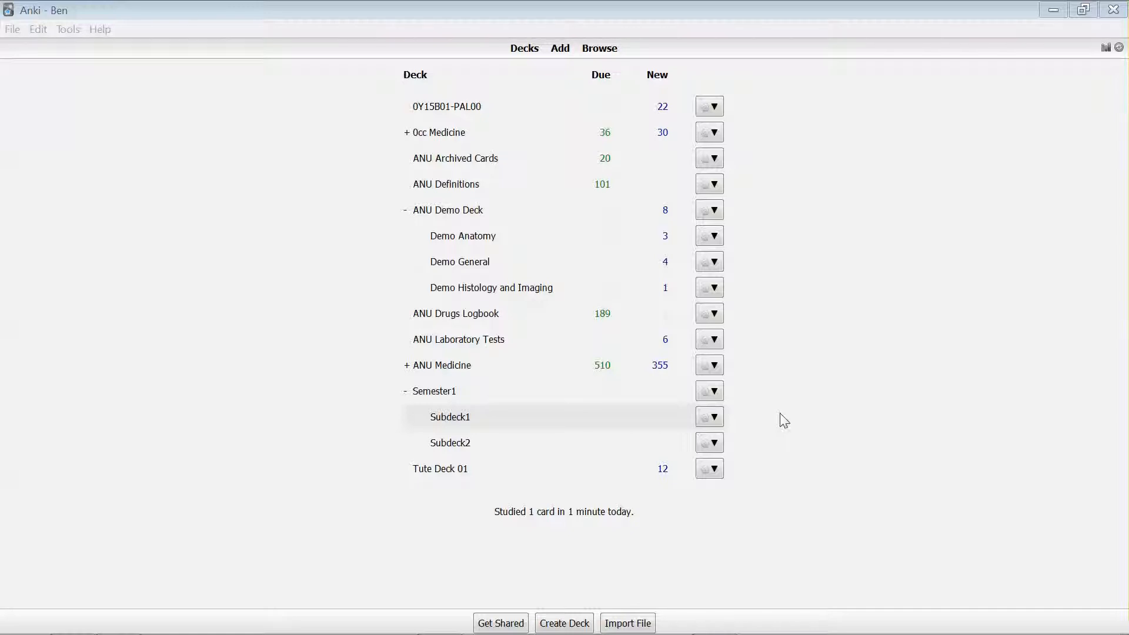
mouse_move(447, 420)
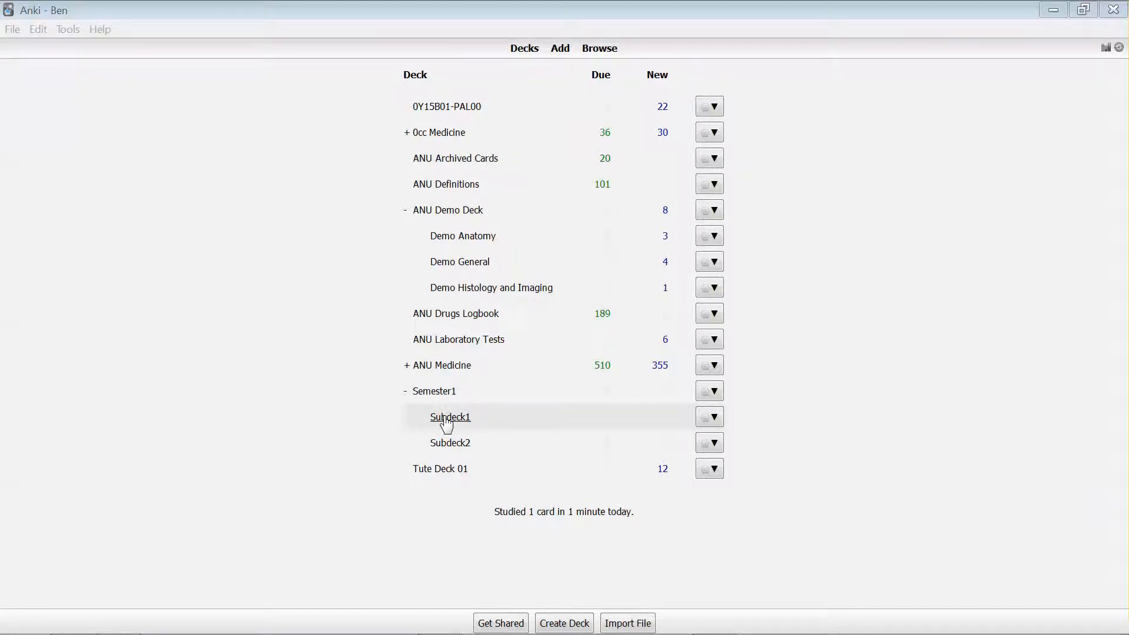
Enter the Semester1::Subdeck1 overview, which shows no cards left to study
click(450, 416)
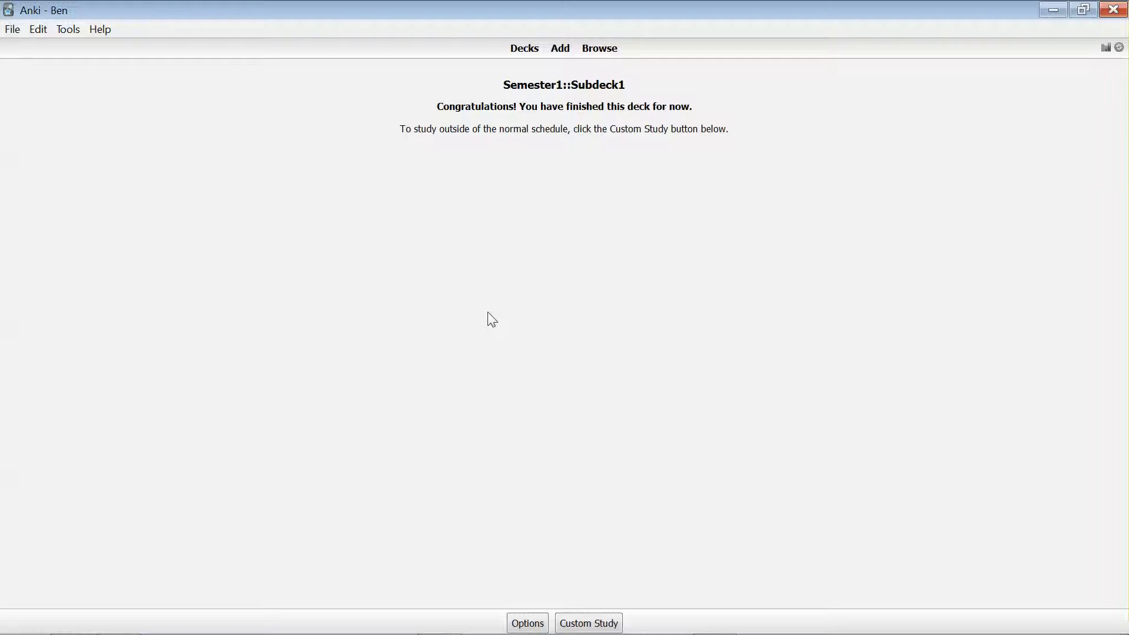
mouse_move(559, 48)
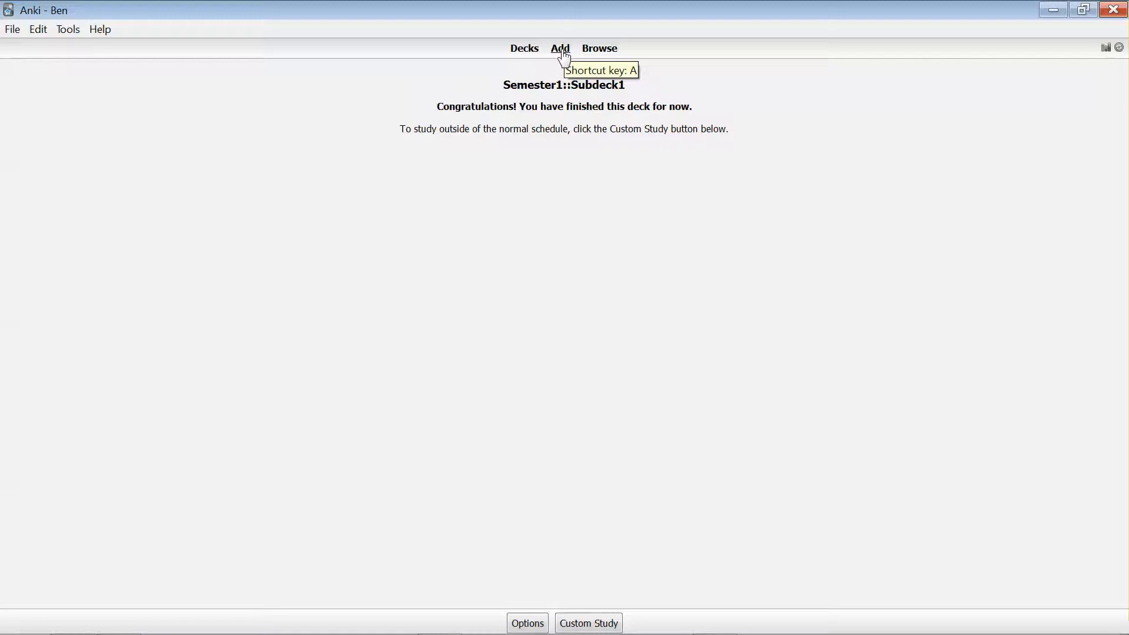
click(560, 48)
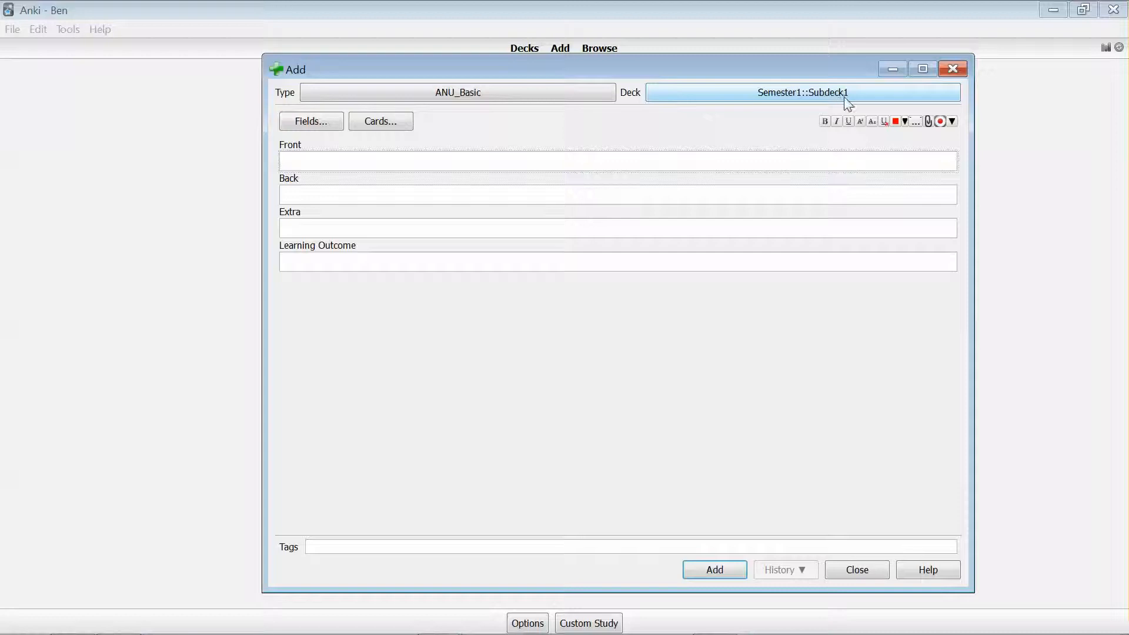
click(438, 161)
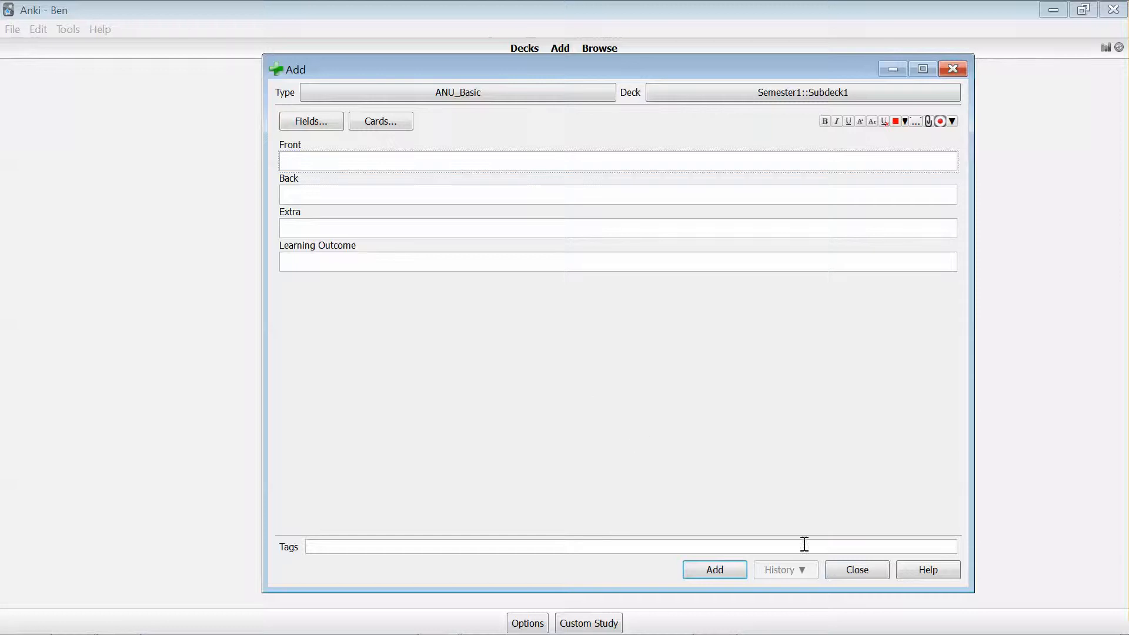
click(856, 570)
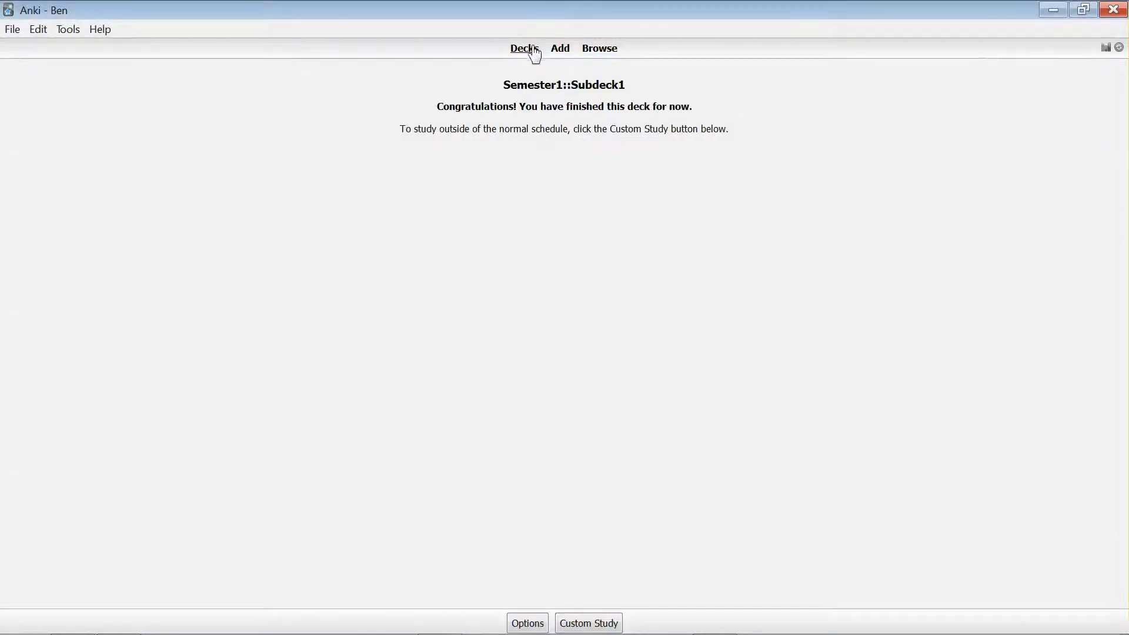
Return to Decks, launch Browse and filter it to Semester1::Subdeck1 (zero cards)
click(522, 48)
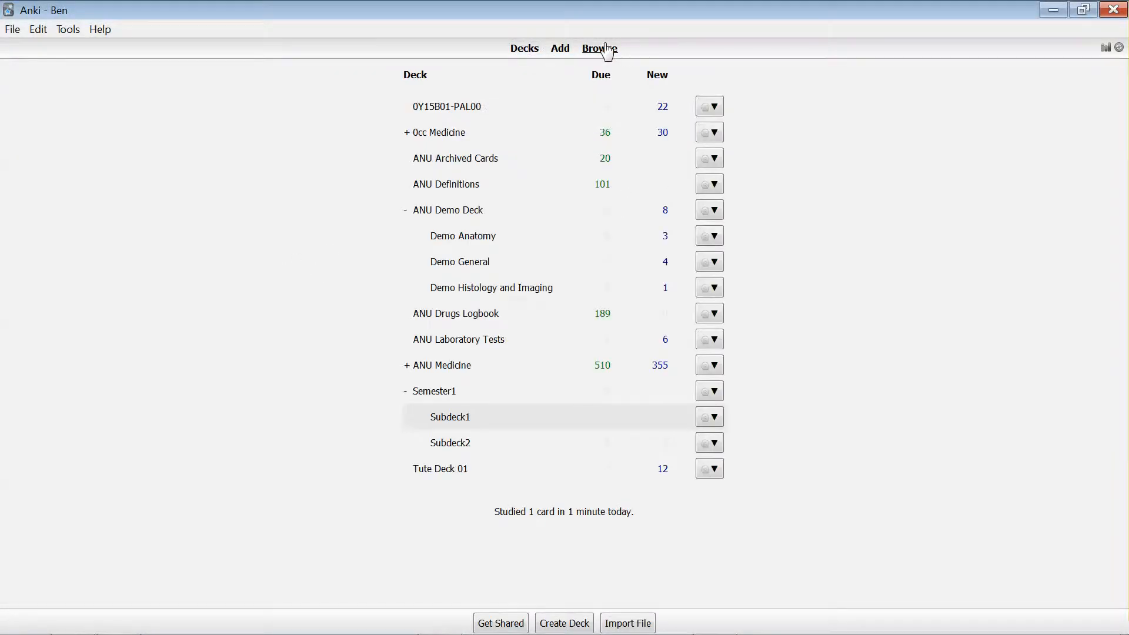
click(597, 48)
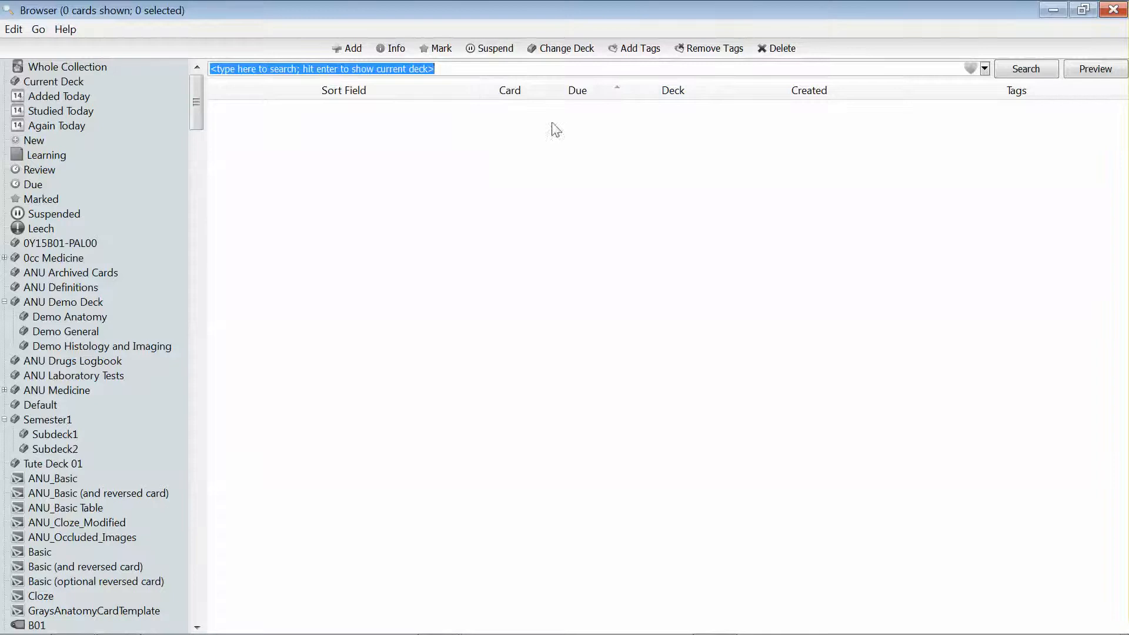
mouse_move(56, 269)
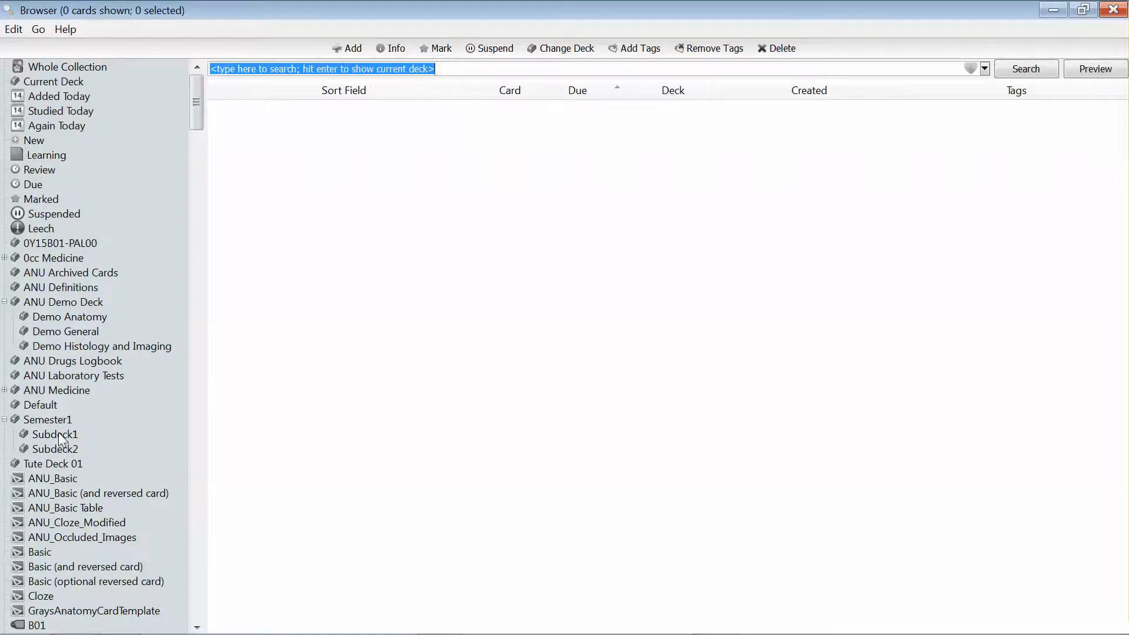
click(54, 433)
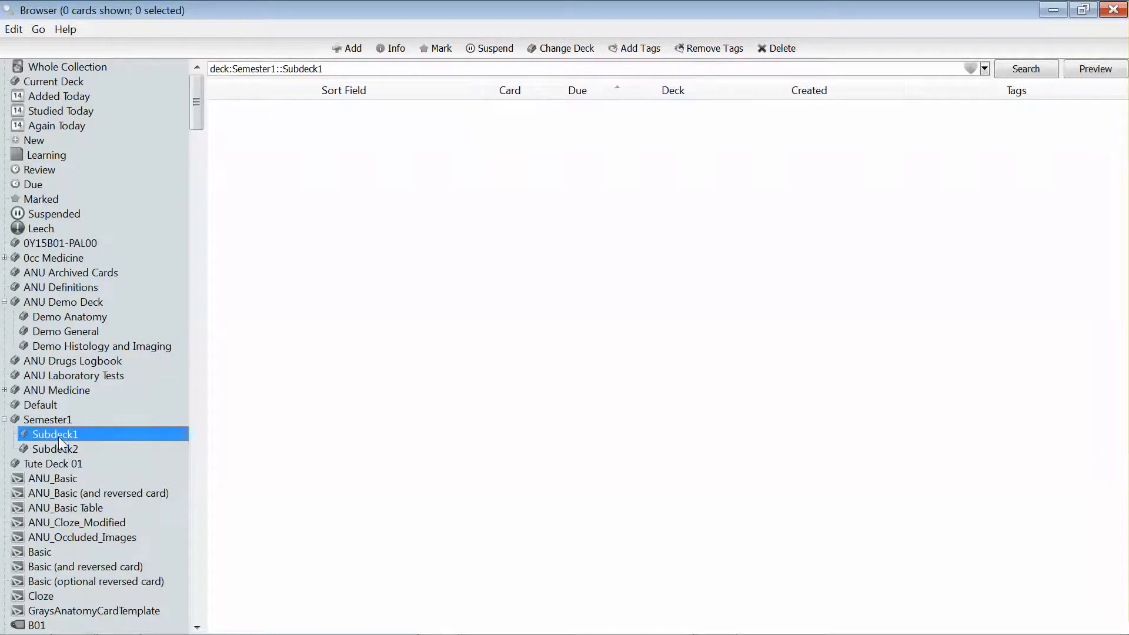
mouse_move(91, 456)
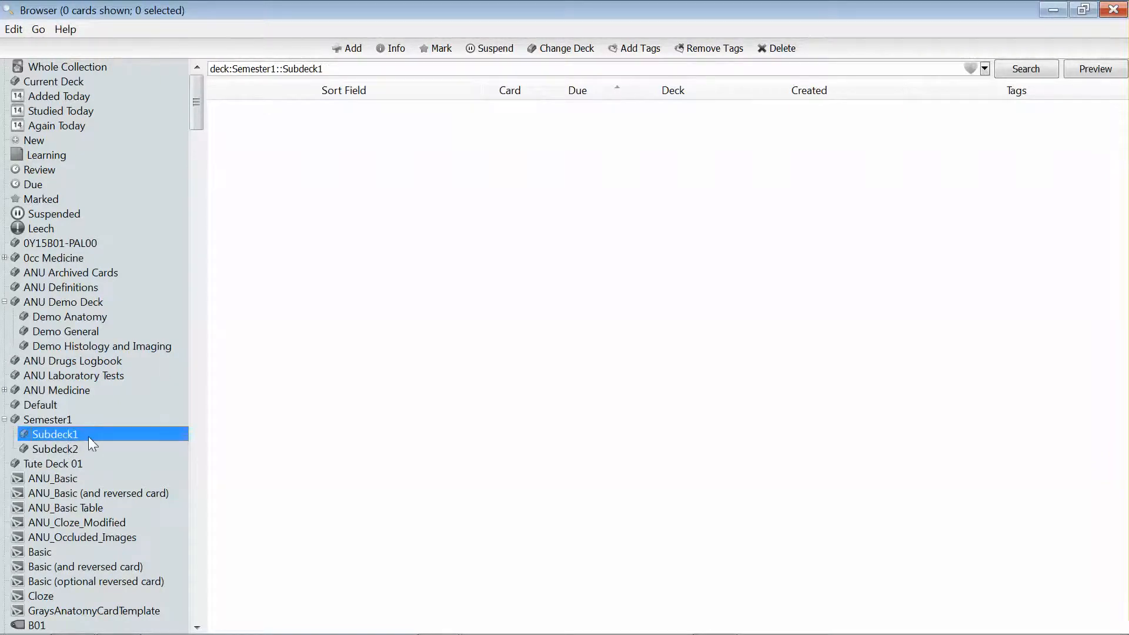
mouse_move(405, 192)
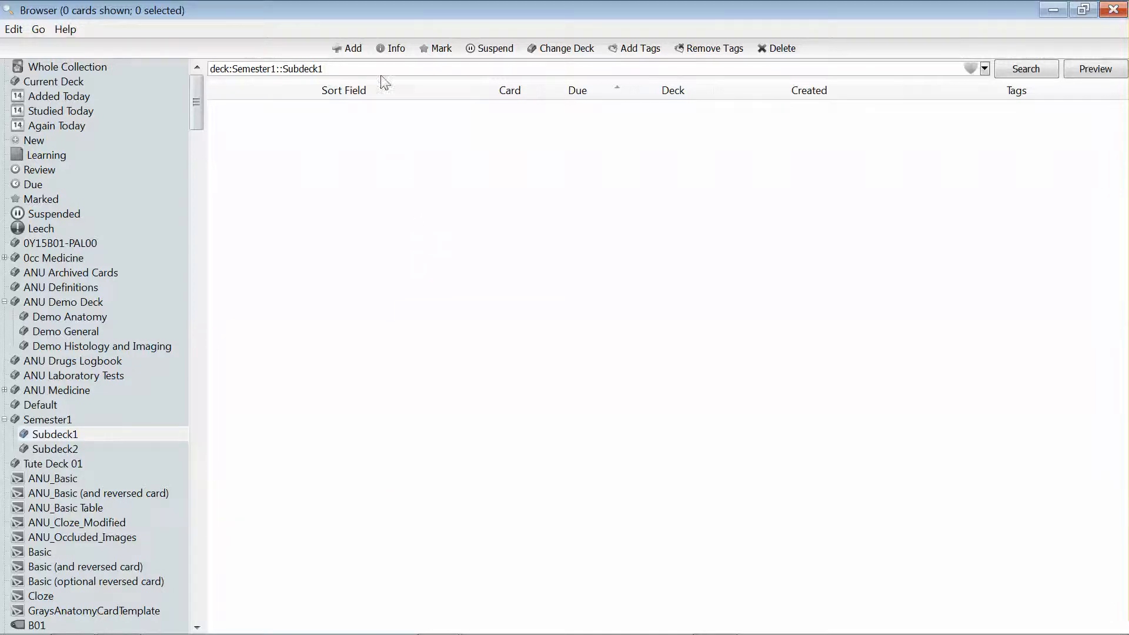
Start adding a card, set its target deck to Semester1::Subdeck1, then close without adding
click(346, 48)
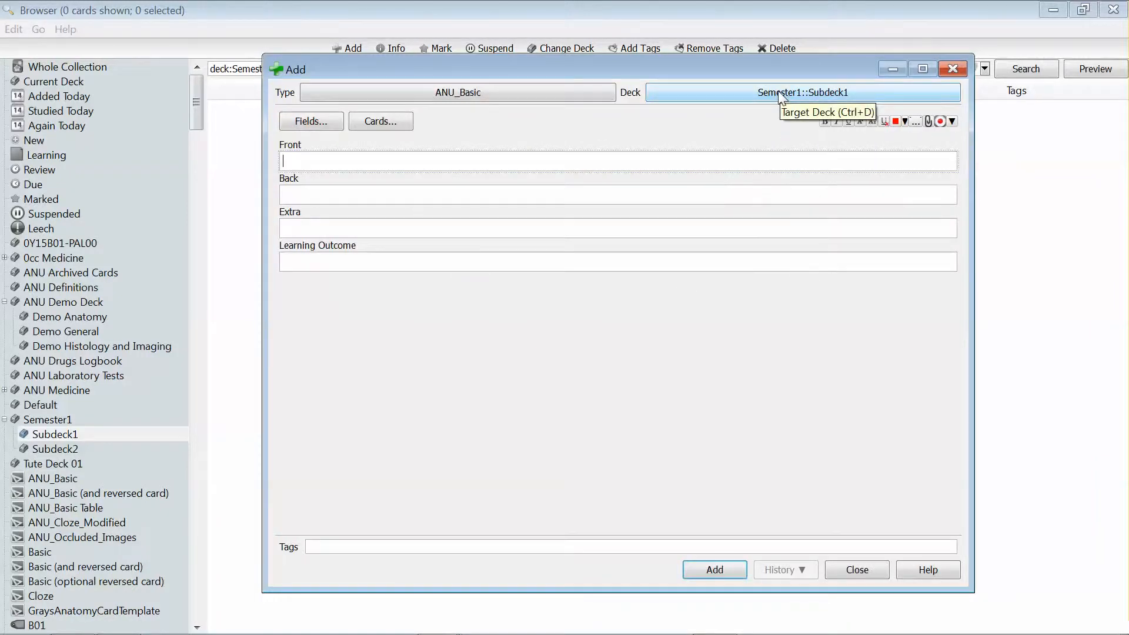
click(802, 92)
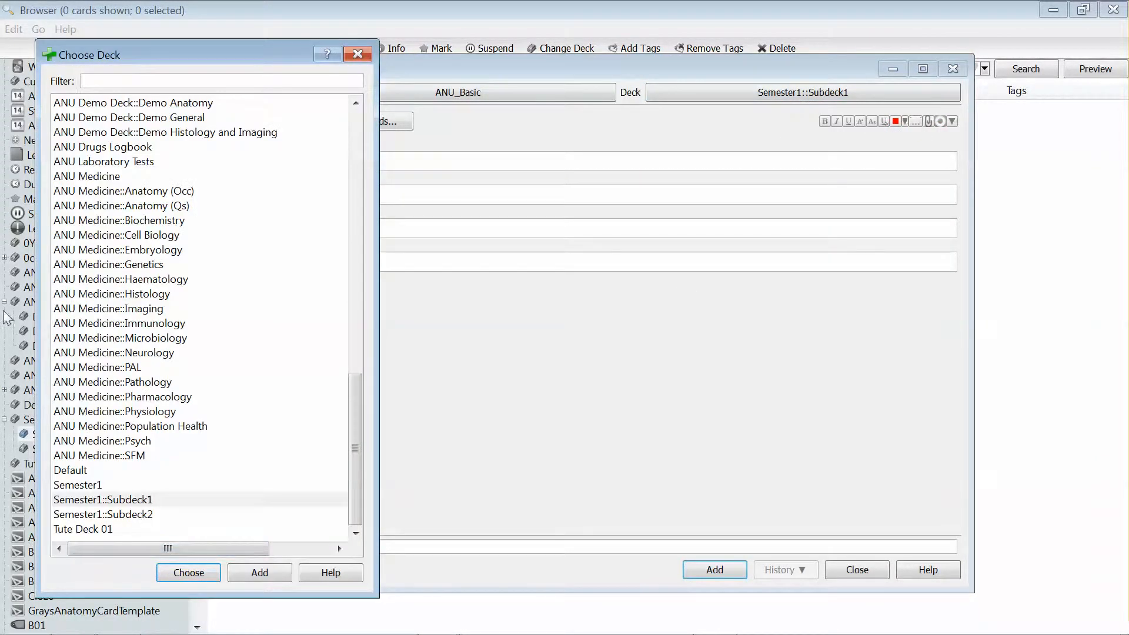
click(102, 498)
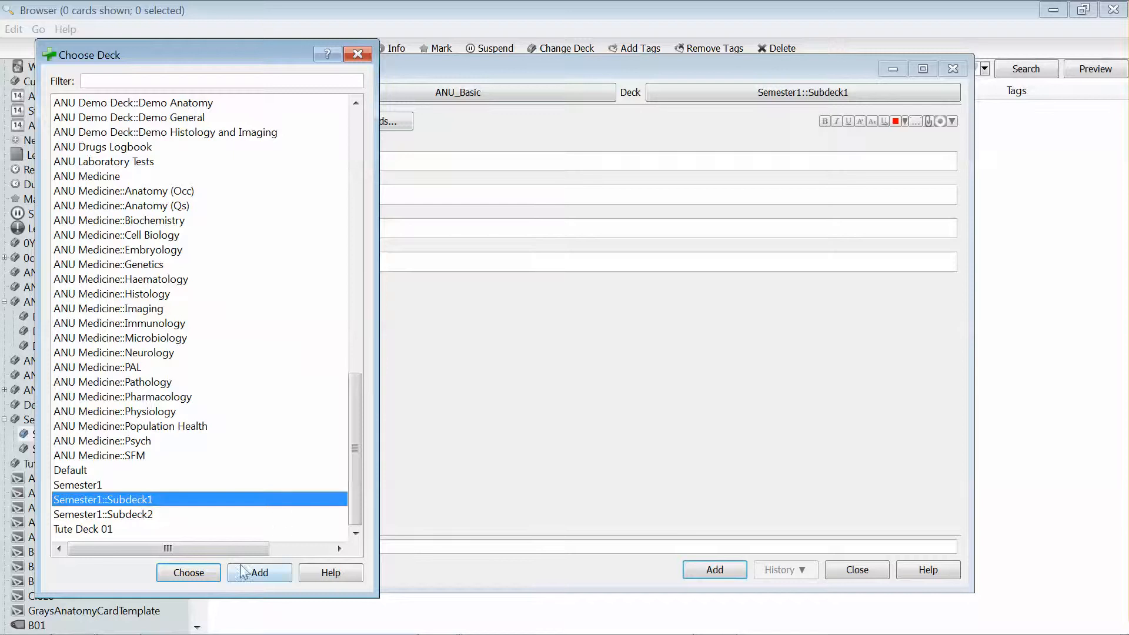
click(188, 573)
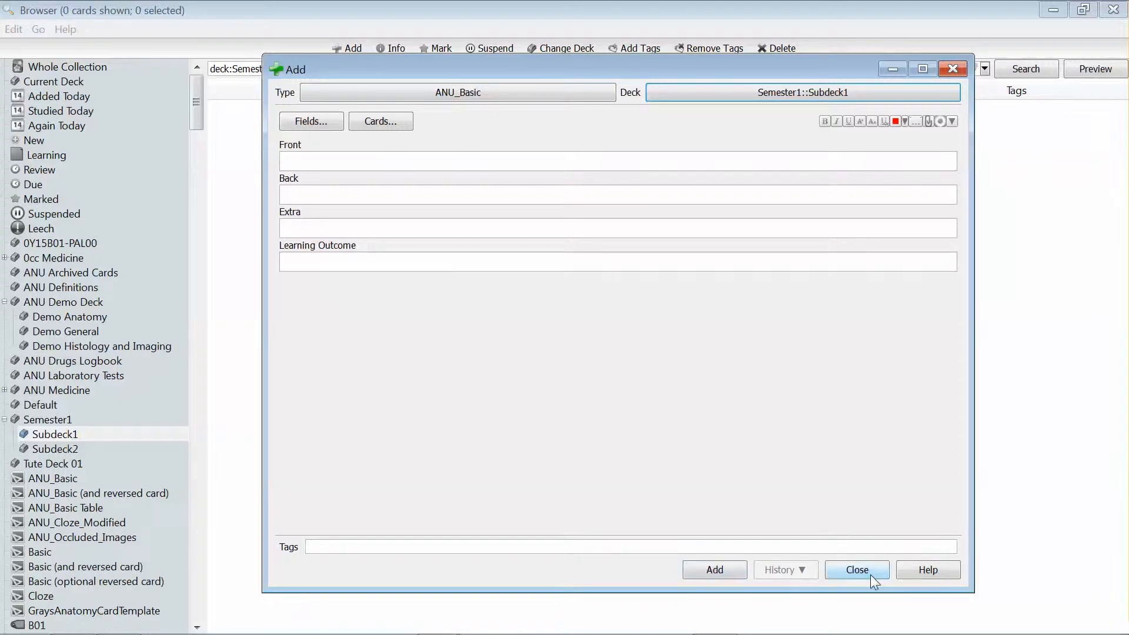
click(856, 569)
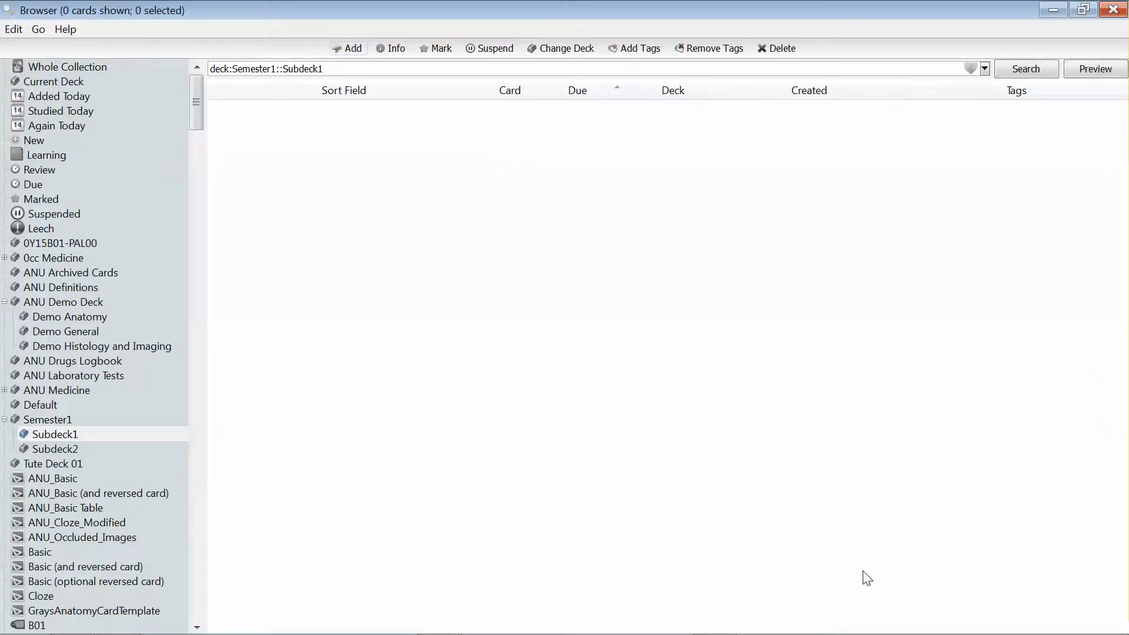
mouse_move(321, 124)
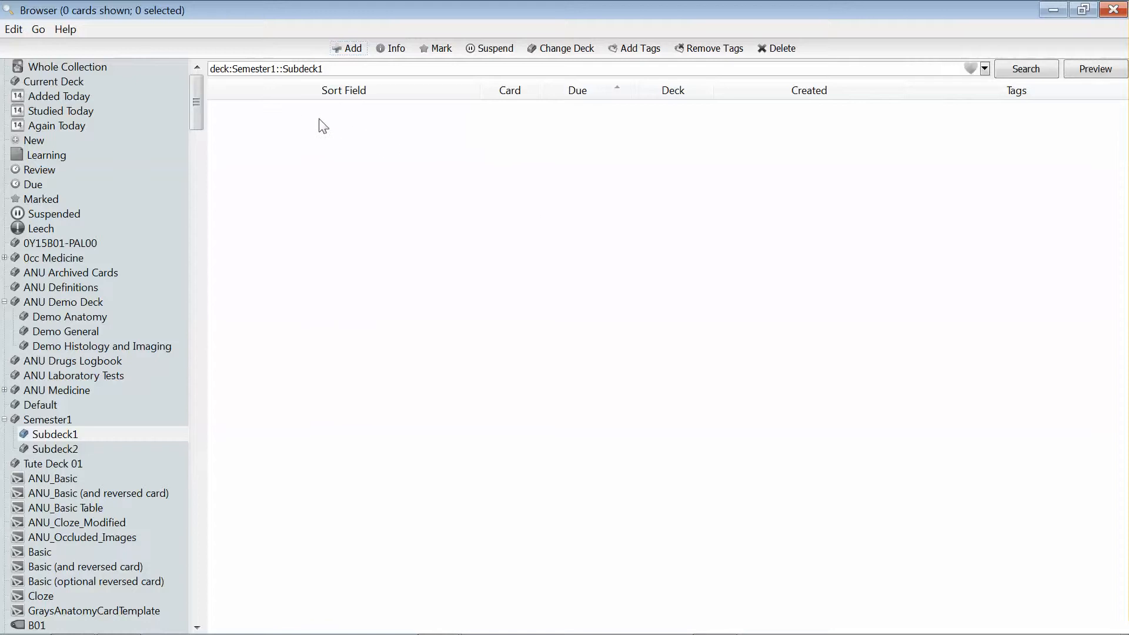
click(54, 434)
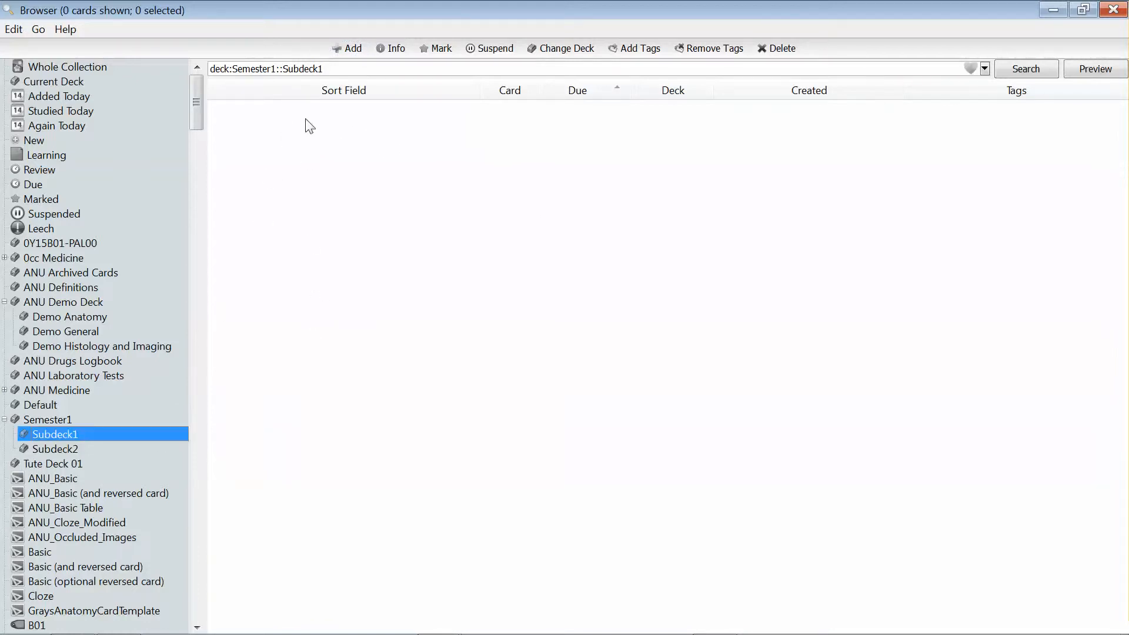
mouse_move(508, 322)
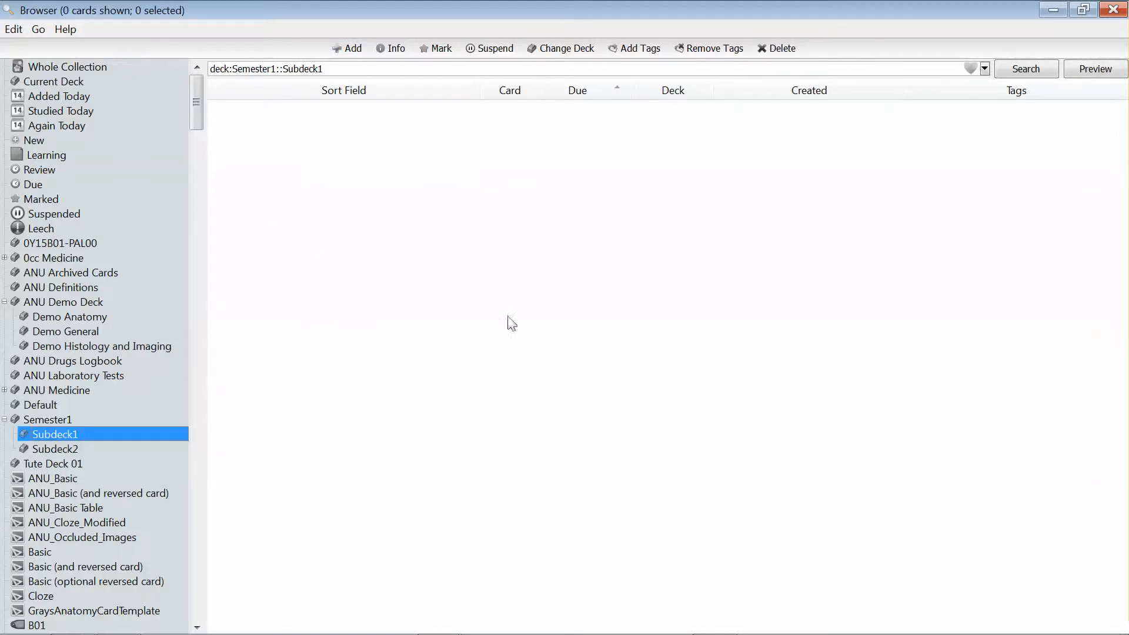
mouse_move(534, 176)
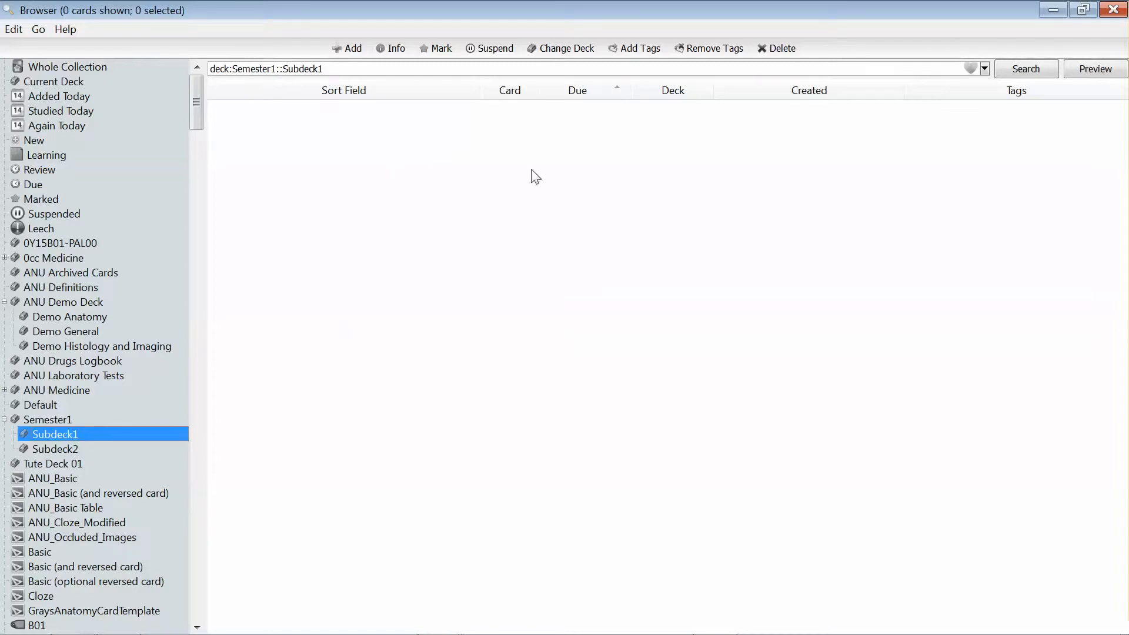
mouse_move(207, 400)
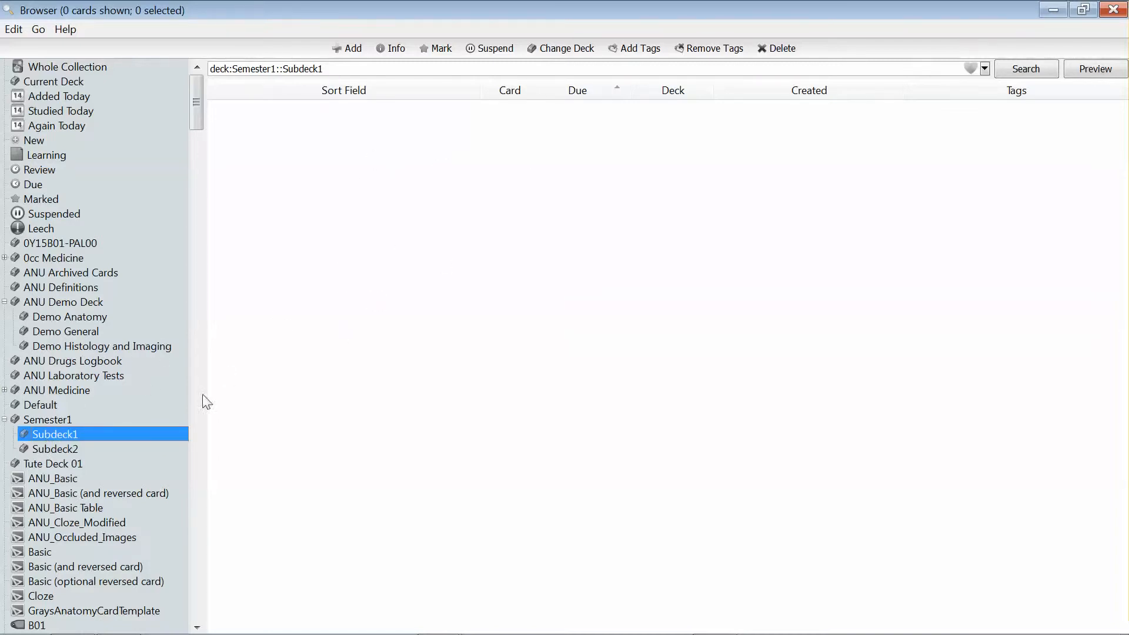
mouse_move(322, 250)
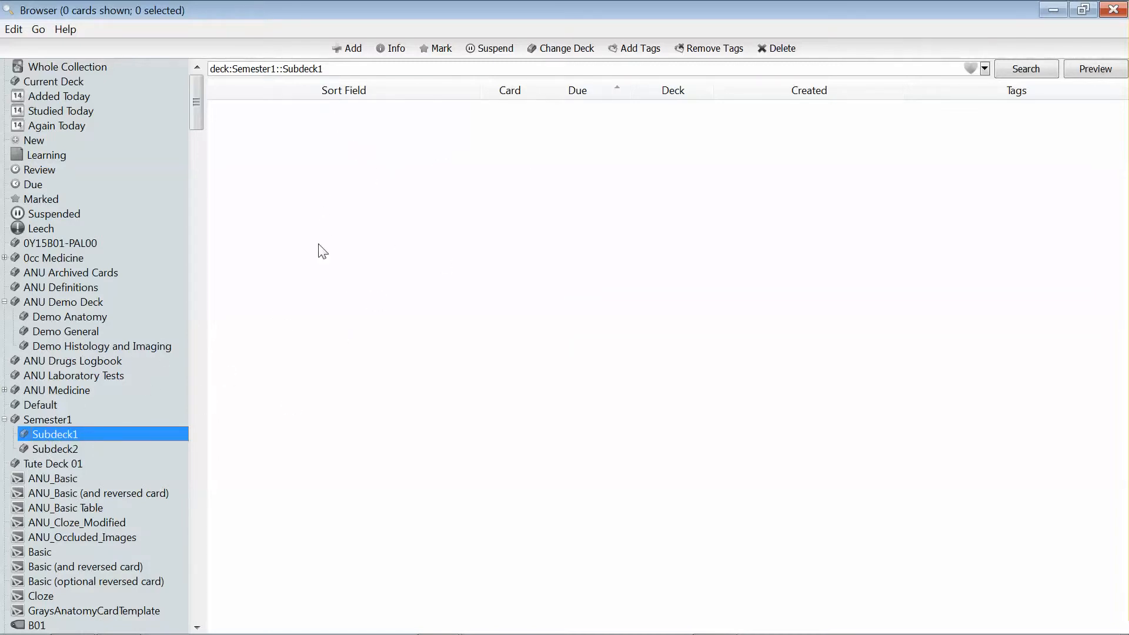
mouse_move(320, 313)
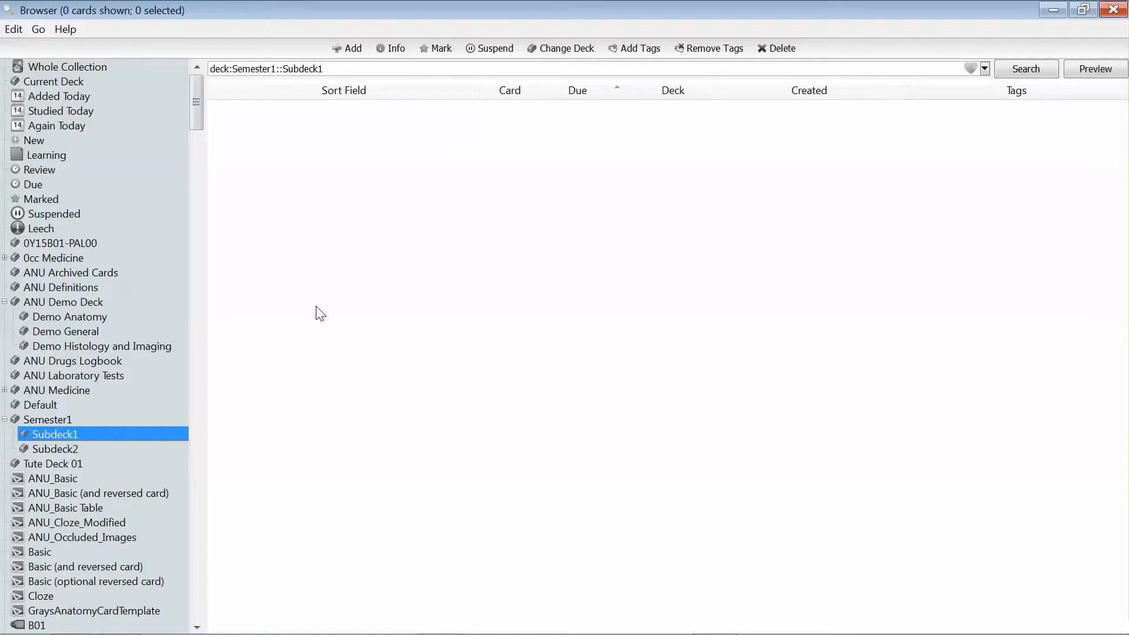